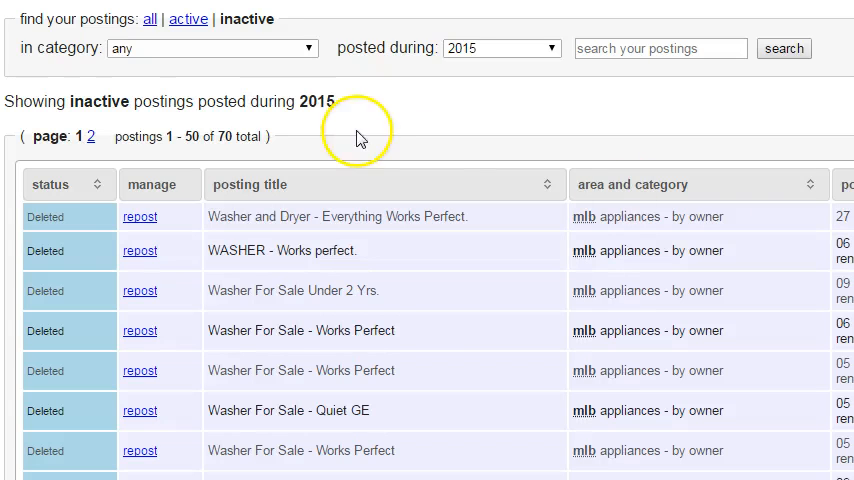
mouse_move(470, 120)
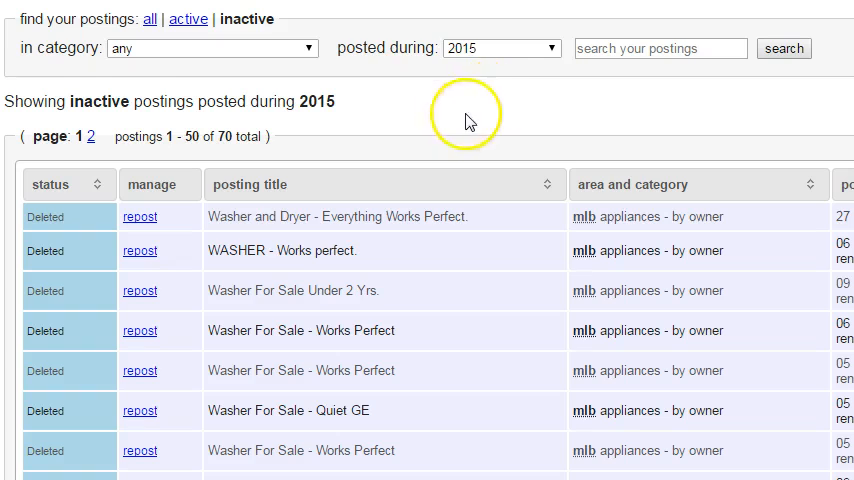
mouse_move(462, 114)
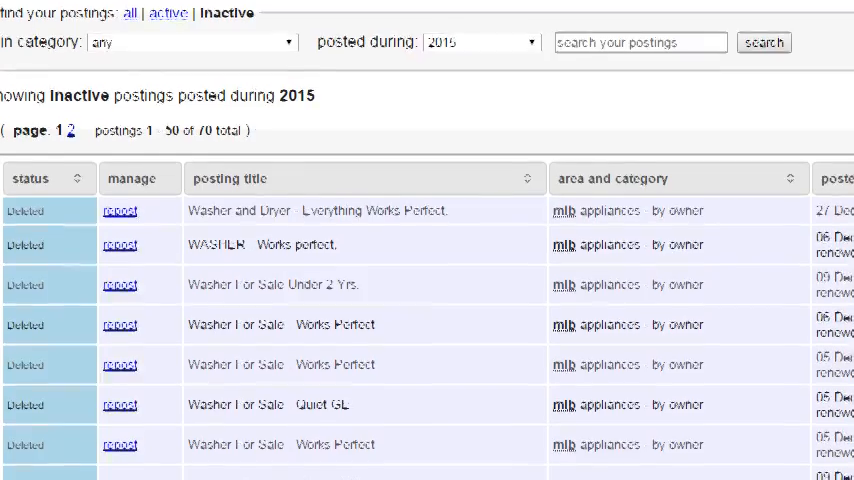
Scroll down through the 2015 posting history
scroll("down", 3)
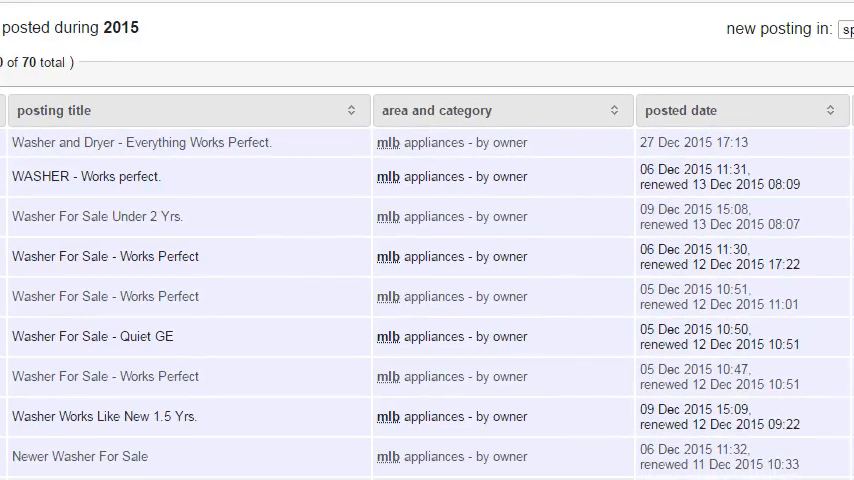
scroll("down", 3)
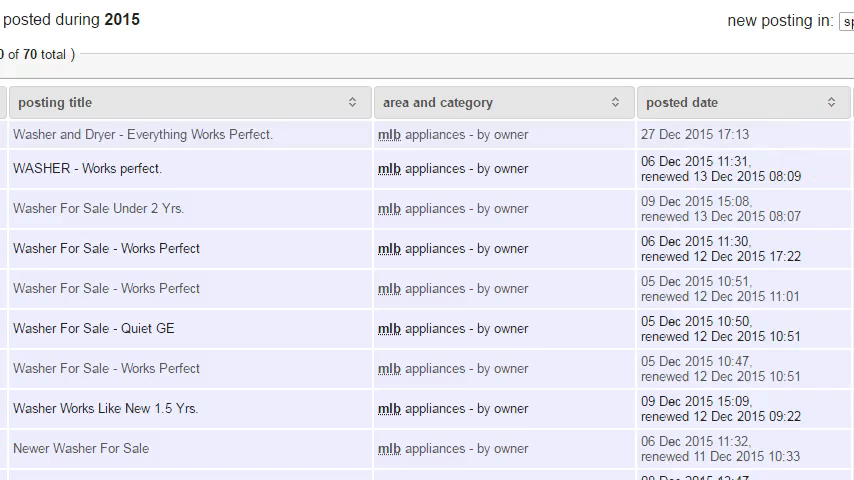
scroll("down", 3)
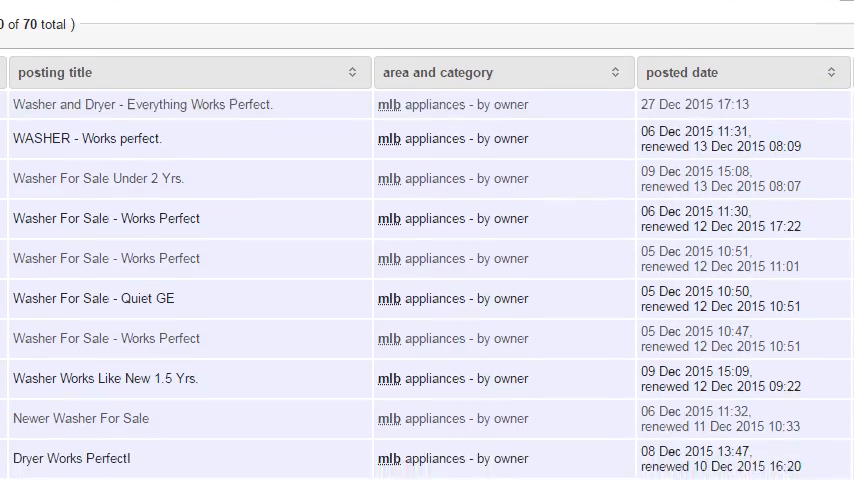
scroll("down", 3)
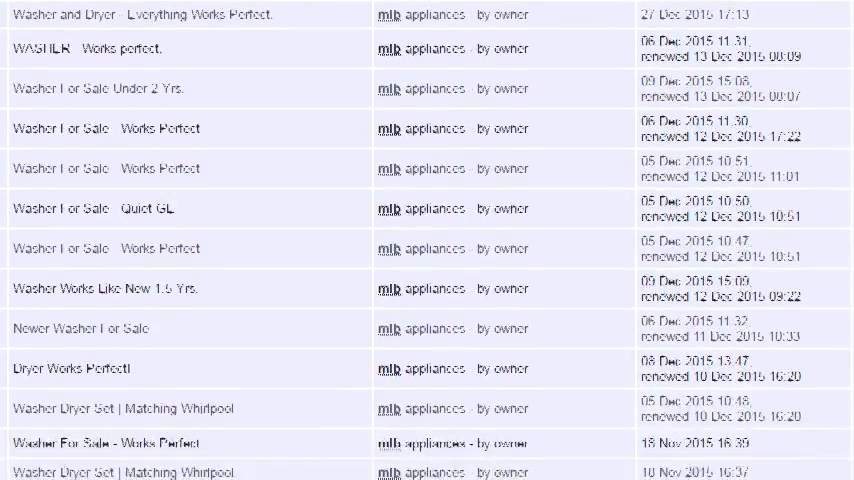
scroll("down", 3)
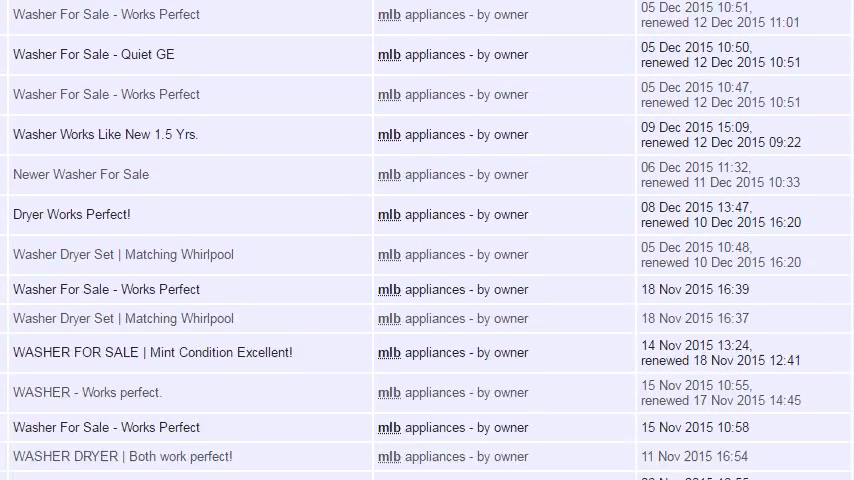
scroll("down", 3)
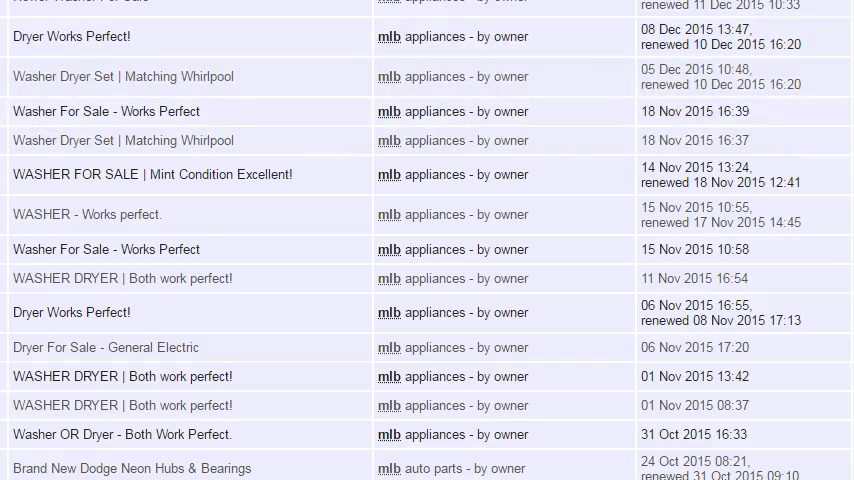
scroll("down", 3)
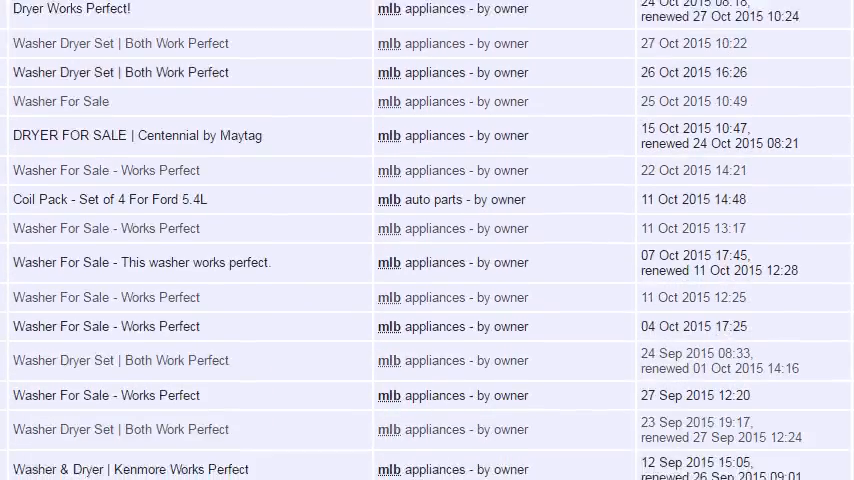
scroll("down", 3)
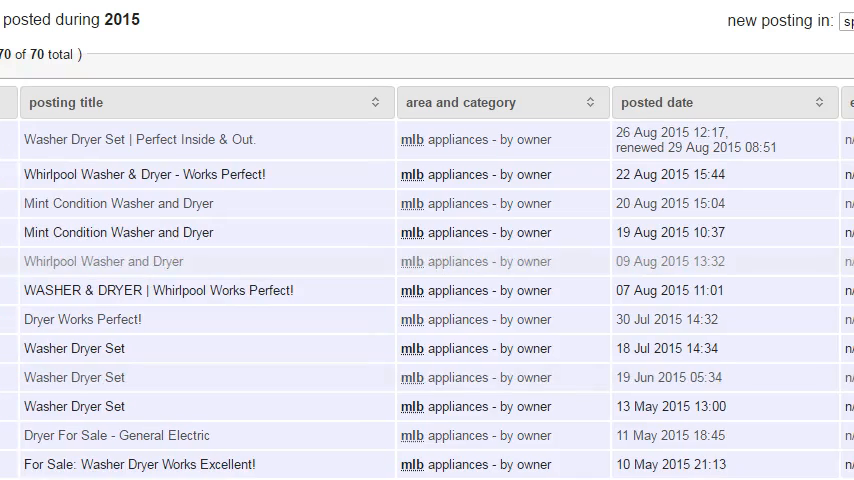
scroll("down", 3)
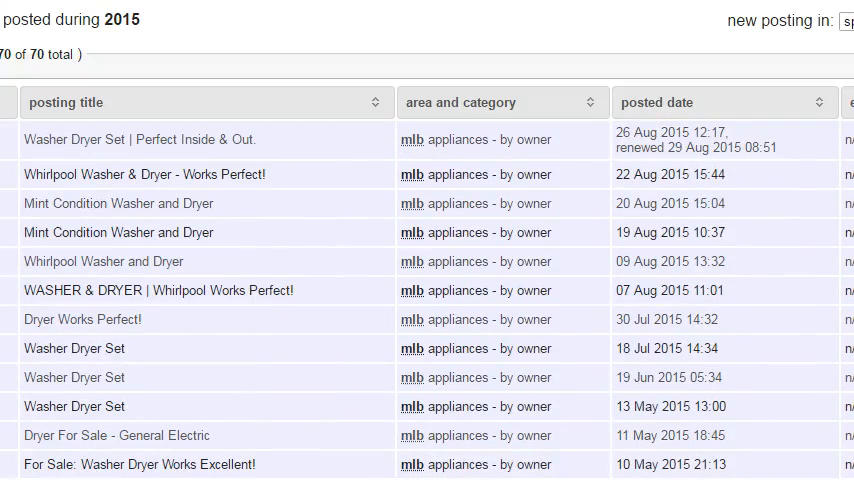
Switch the 'posted during' period to August 2016 and review the washer/dryer listings
left_click(130, 24)
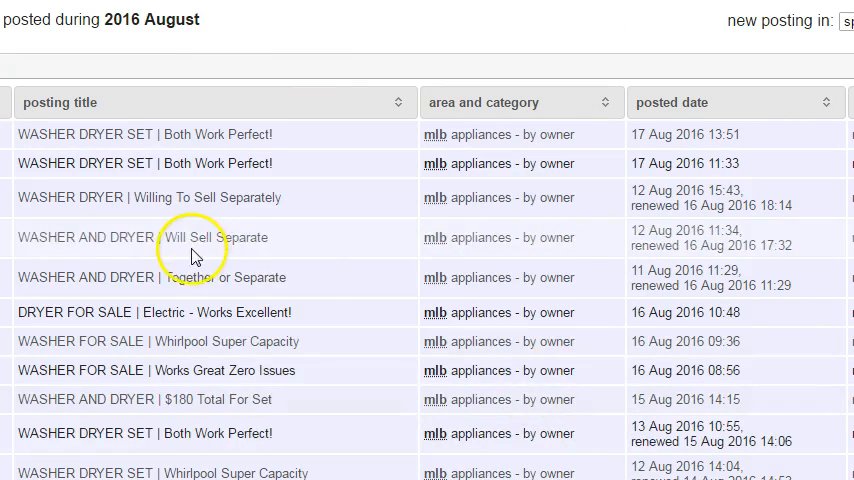
scroll("down", 3)
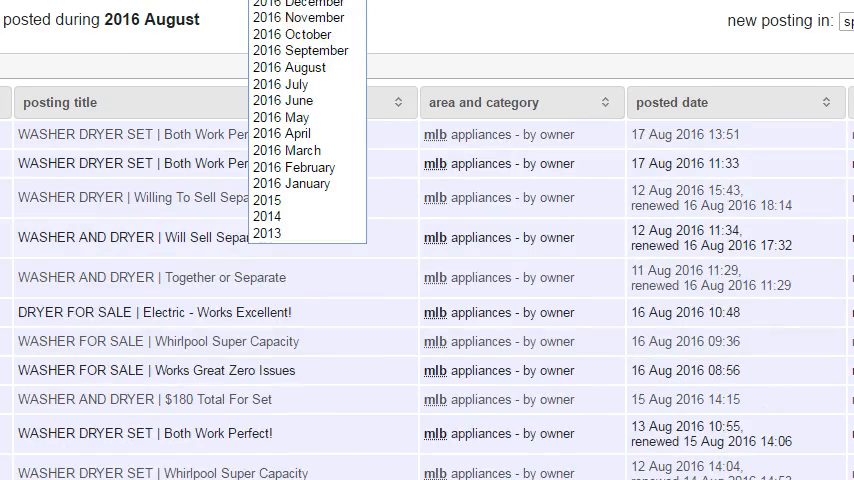
Show the 70 postings from 2017 and scroll from May back to early January
left_click(288, 68)
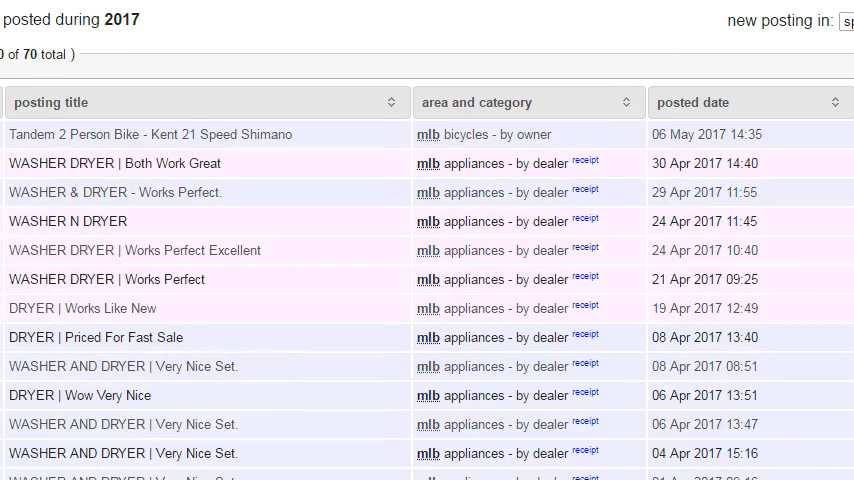
scroll("down", 3)
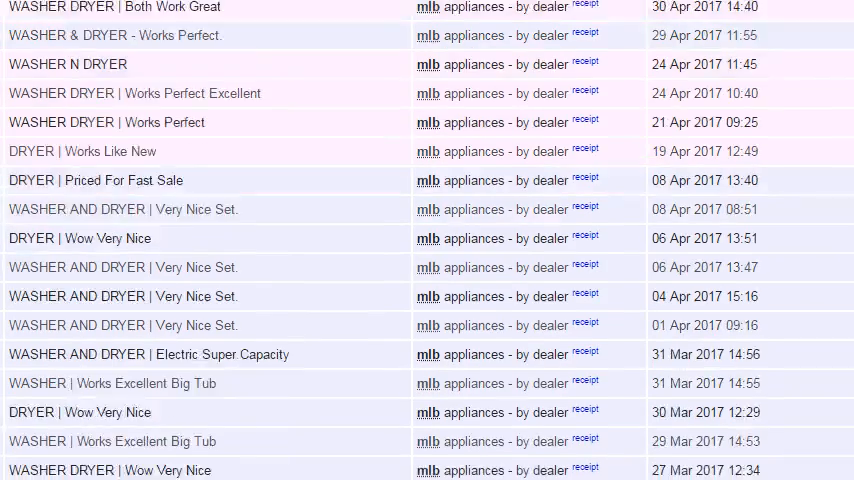
scroll("down", 3)
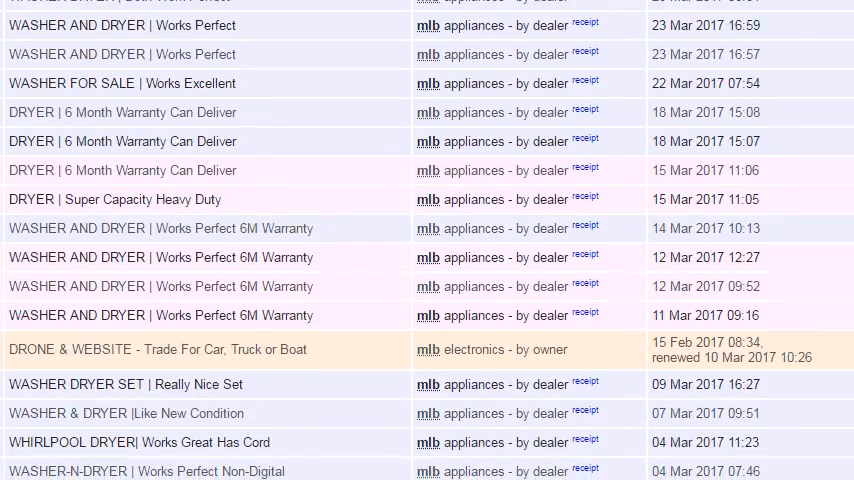
scroll("down", 3)
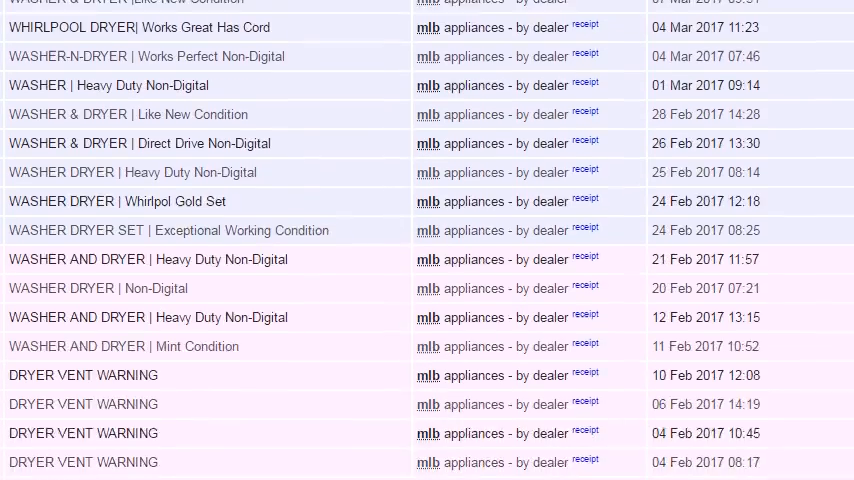
scroll("down", 3)
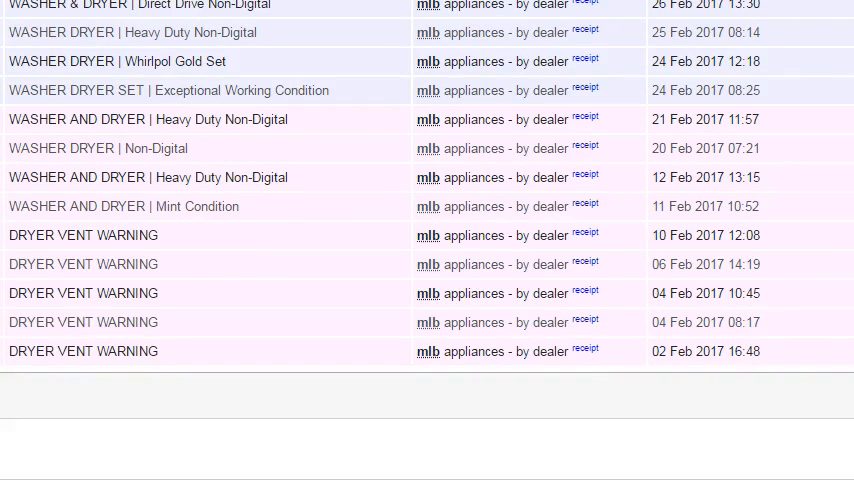
scroll("down", 3)
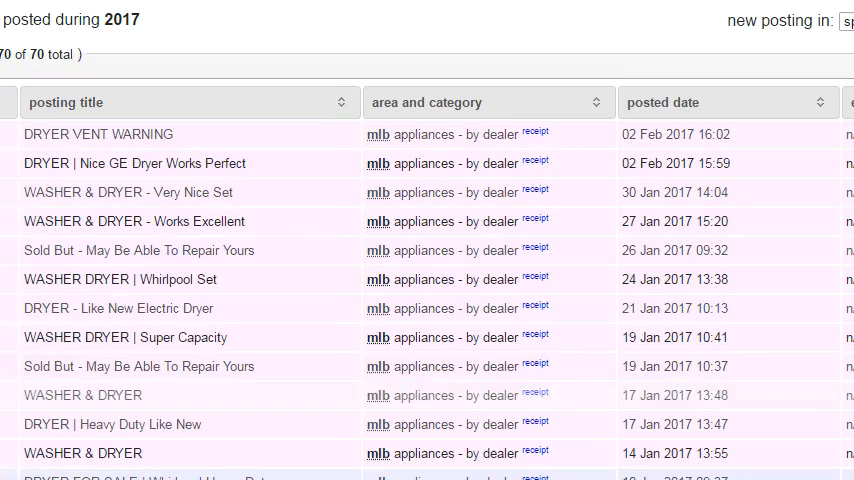
scroll("down", 3)
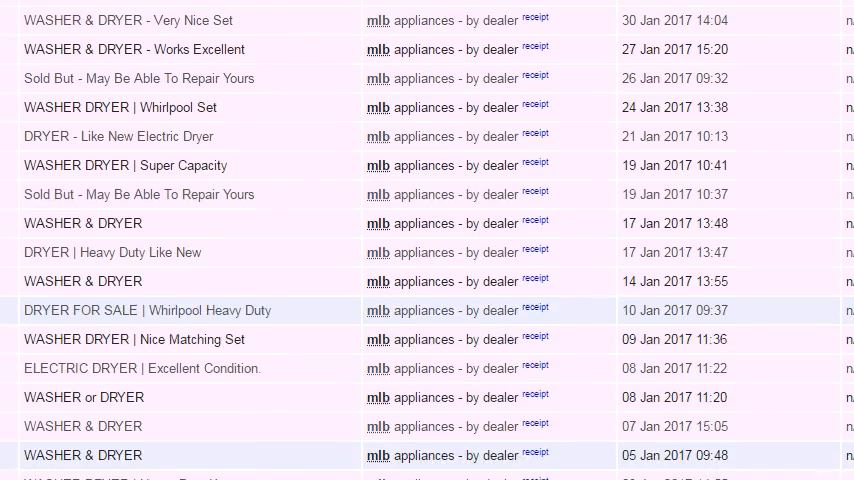
scroll("down", 3)
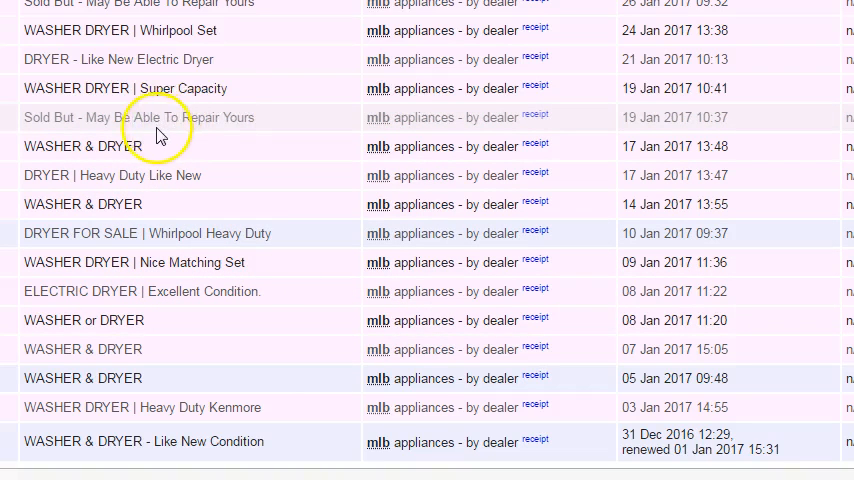
mouse_move(42, 132)
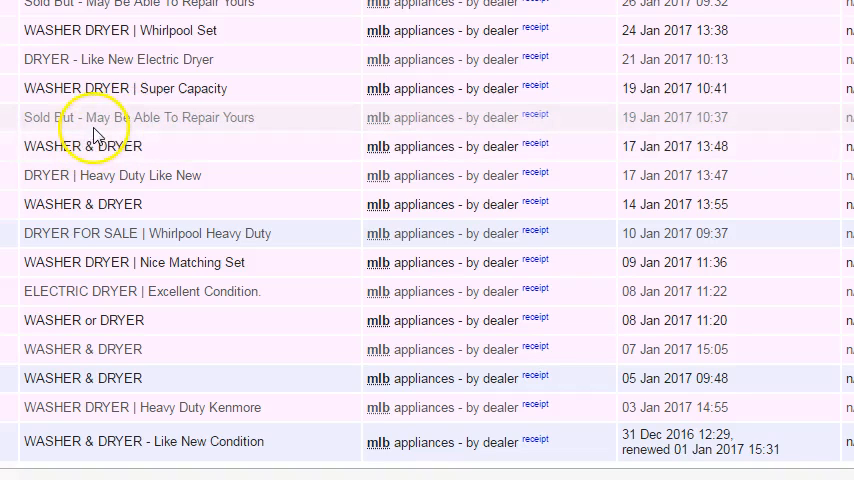
mouse_move(92, 136)
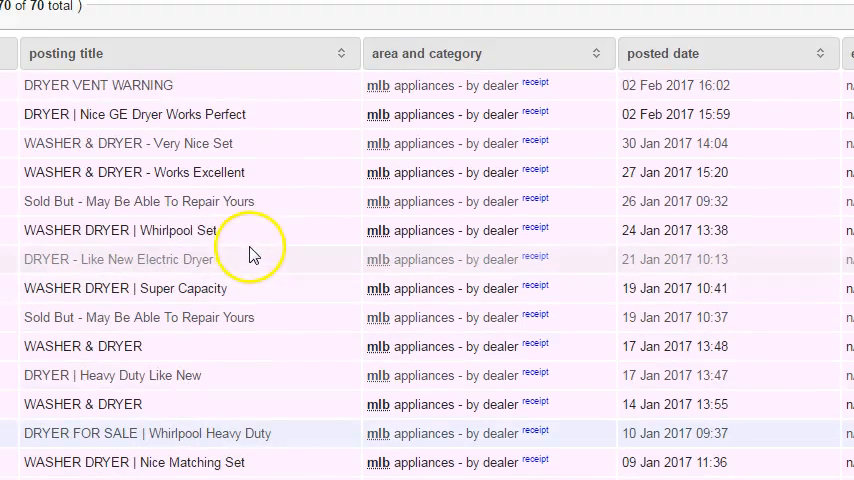
mouse_move(252, 250)
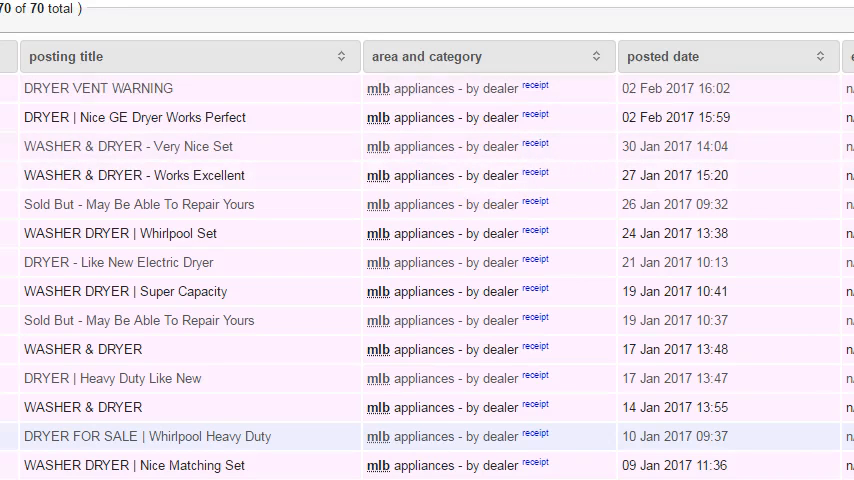
scroll("down", 3)
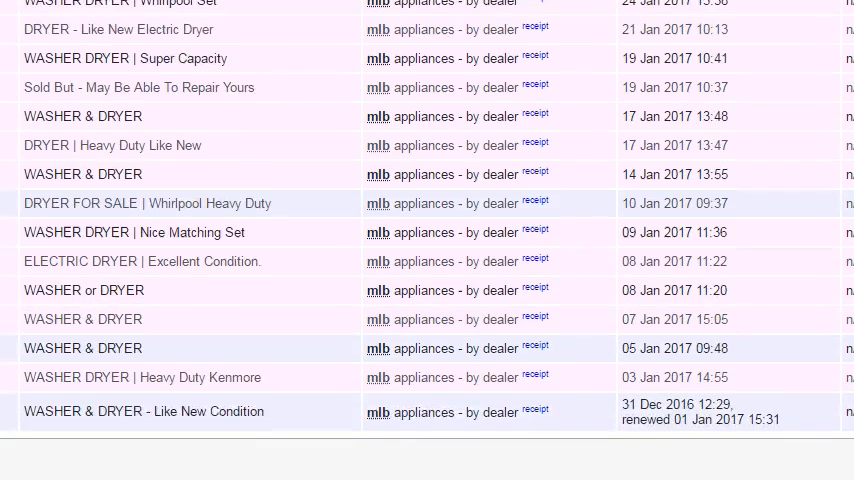